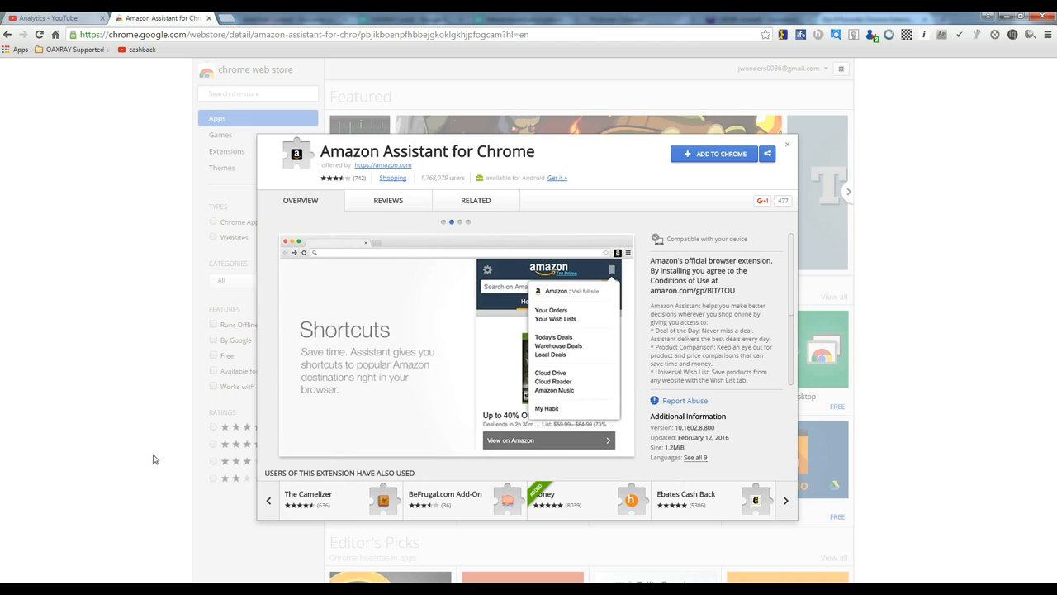
# Step: Add Amazon Assistant for Chrome from the Chrome Web Store listing and confirm installation
pyautogui.click(713, 153)
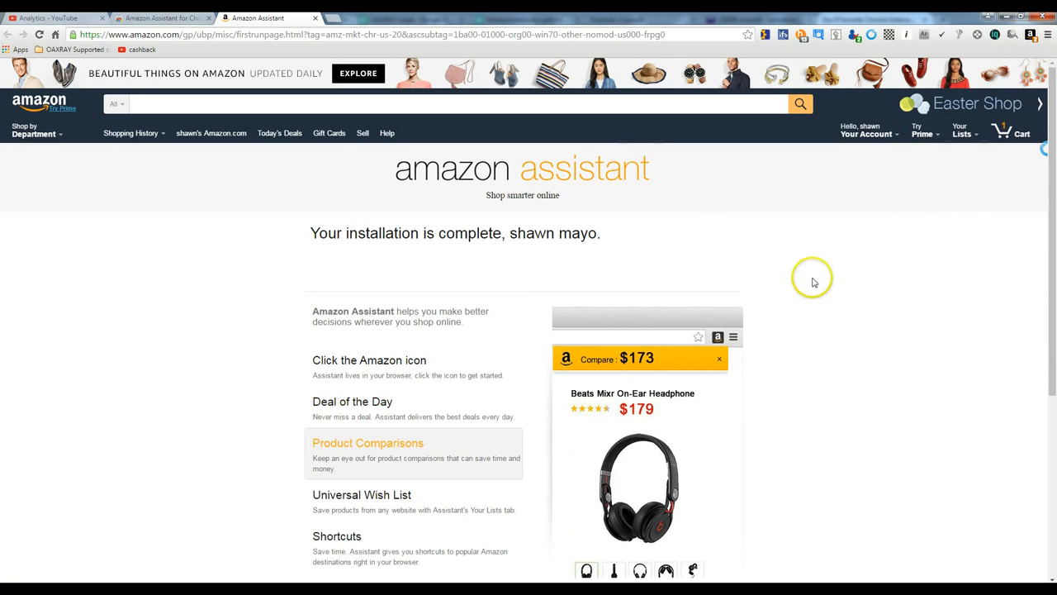
pyautogui.moveTo(680, 287)
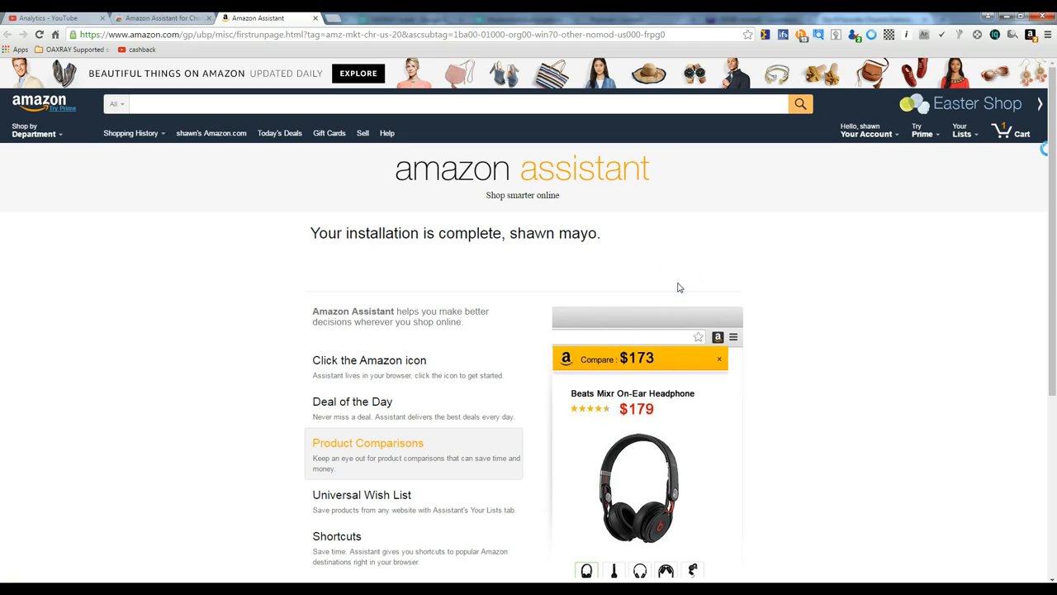
# Step: Preview the feature tour on Amazon's installation page, then launch the Amazon Assistant panel
pyautogui.click(362, 494)
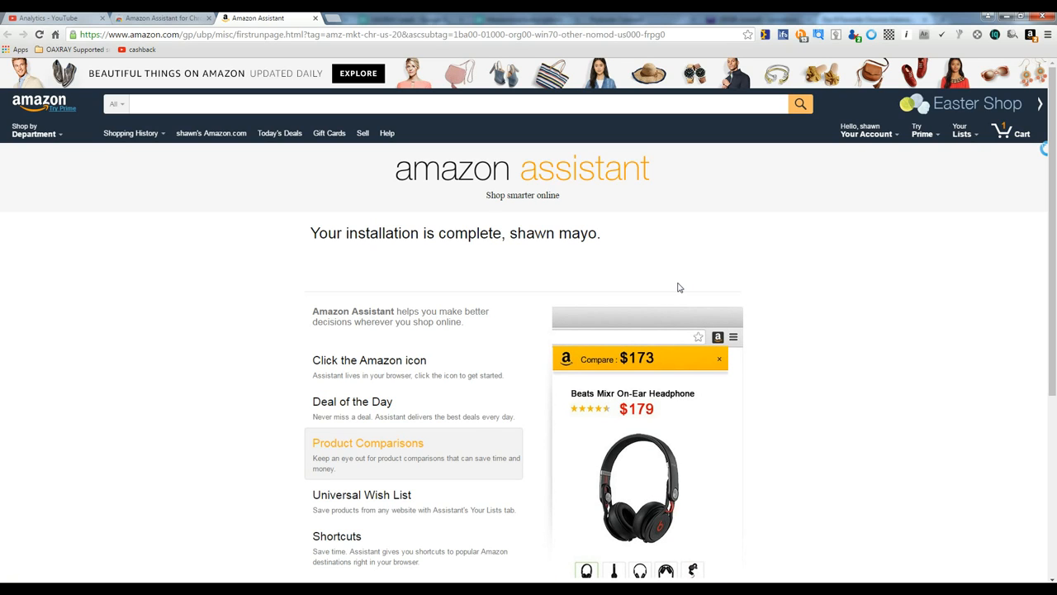
pyautogui.click(362, 494)
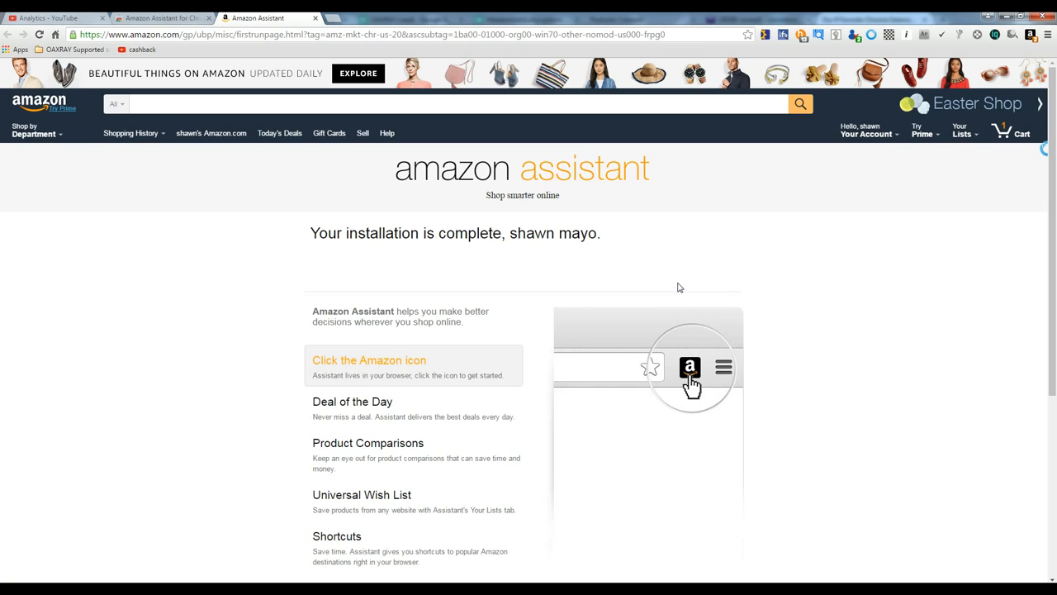
pyautogui.click(690, 367)
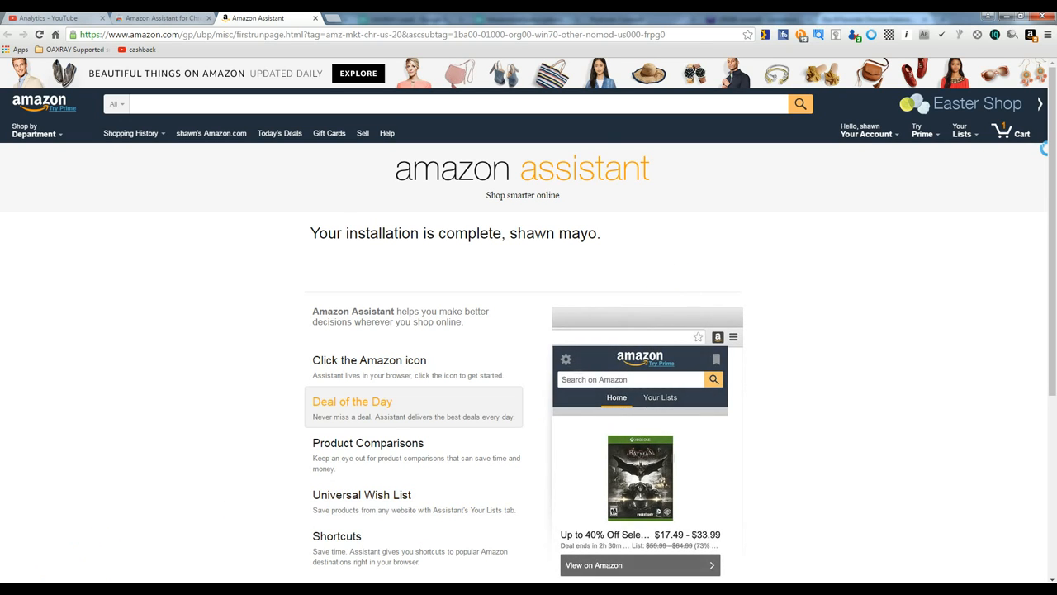
pyautogui.click(1031, 34)
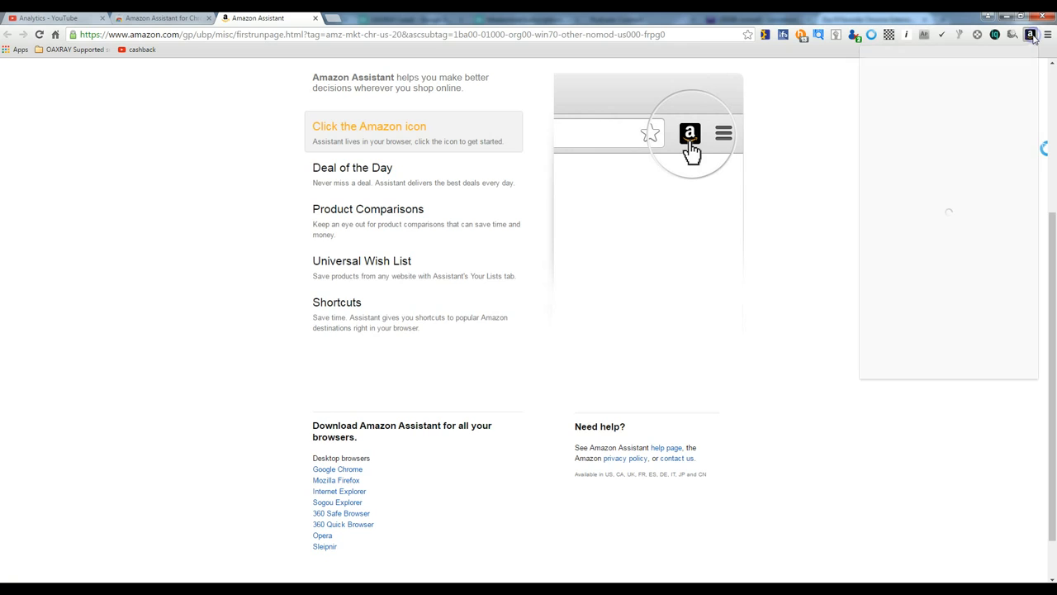
# Step: Let the Amazon Assistant panel load to show the search box and Deal of the Day listings
pyautogui.click(1030, 35)
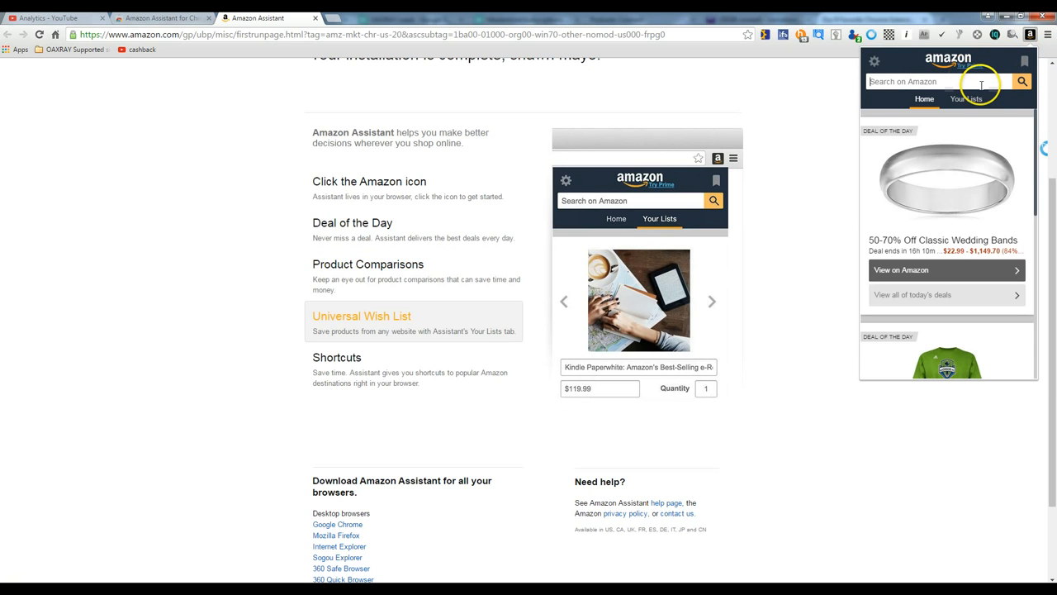
pyautogui.click(716, 180)
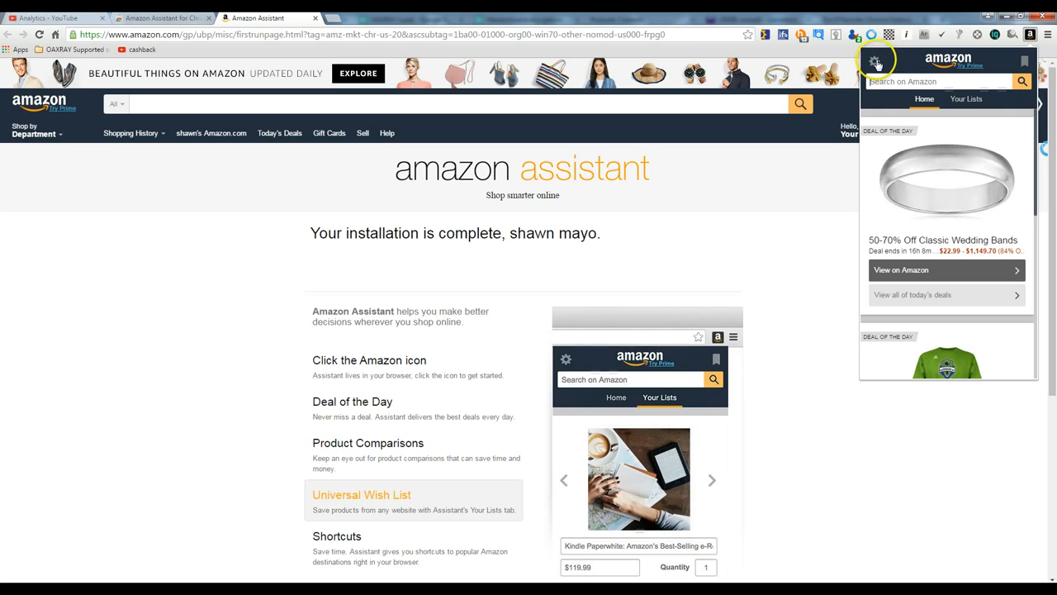
# Step: Set the Amazon Assistant country to United States – Amazon.com in settings
pyautogui.click(874, 61)
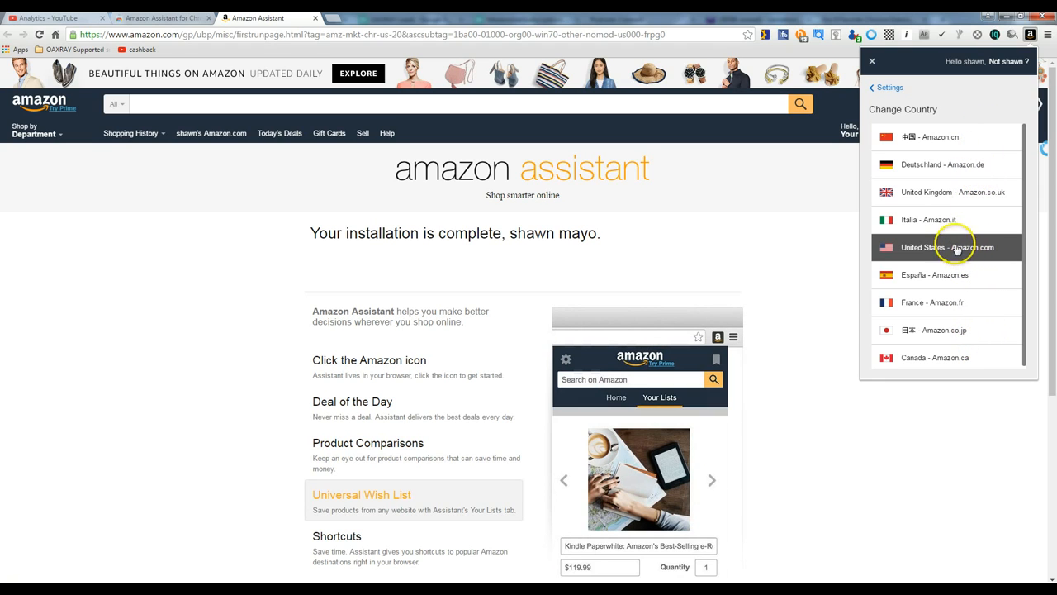
pyautogui.click(950, 191)
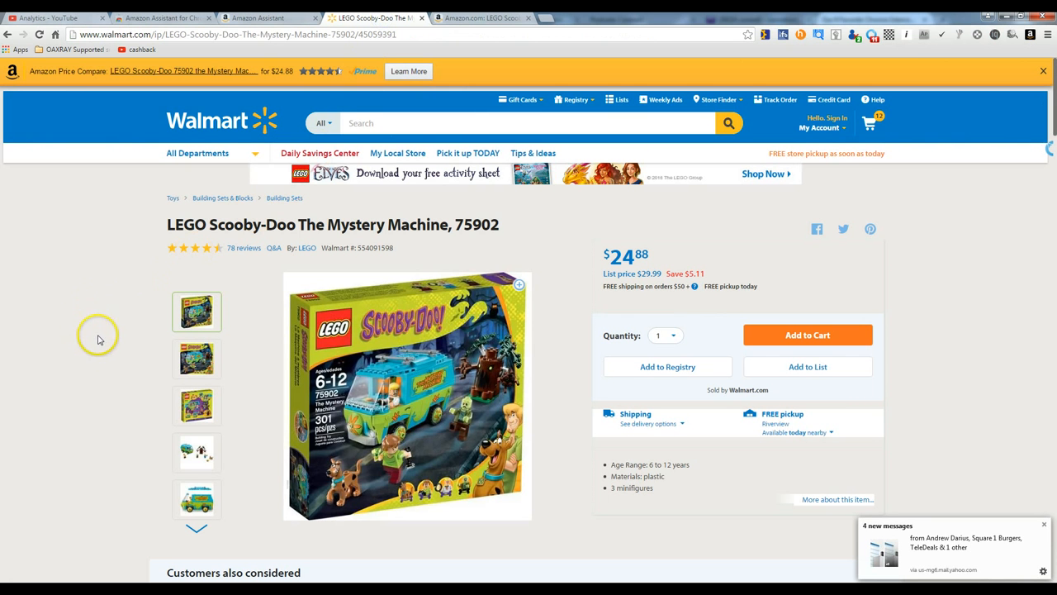
pyautogui.moveTo(251, 79)
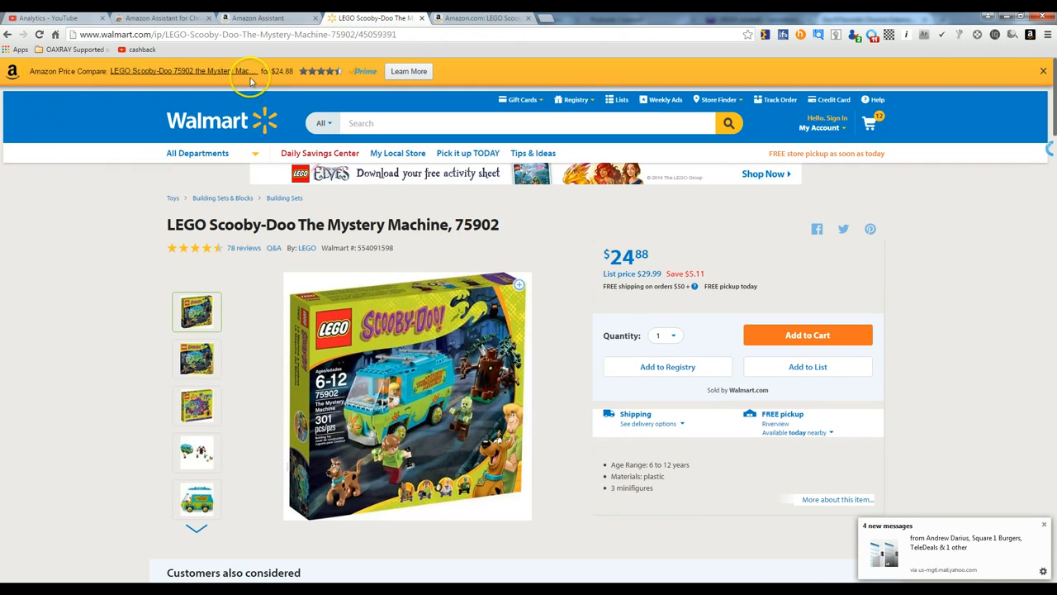
pyautogui.click(211, 153)
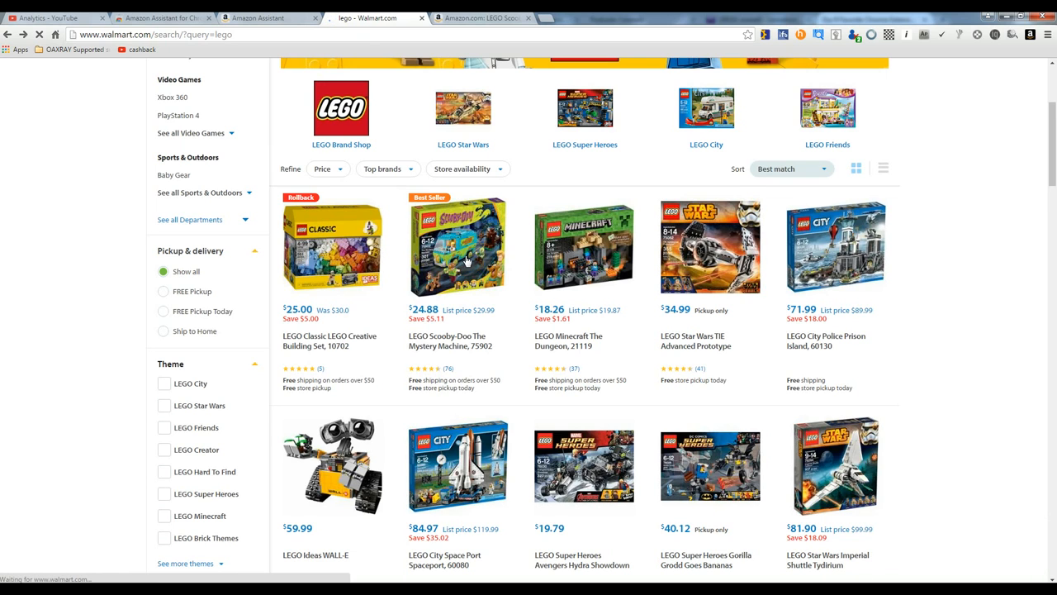
pyautogui.click(457, 246)
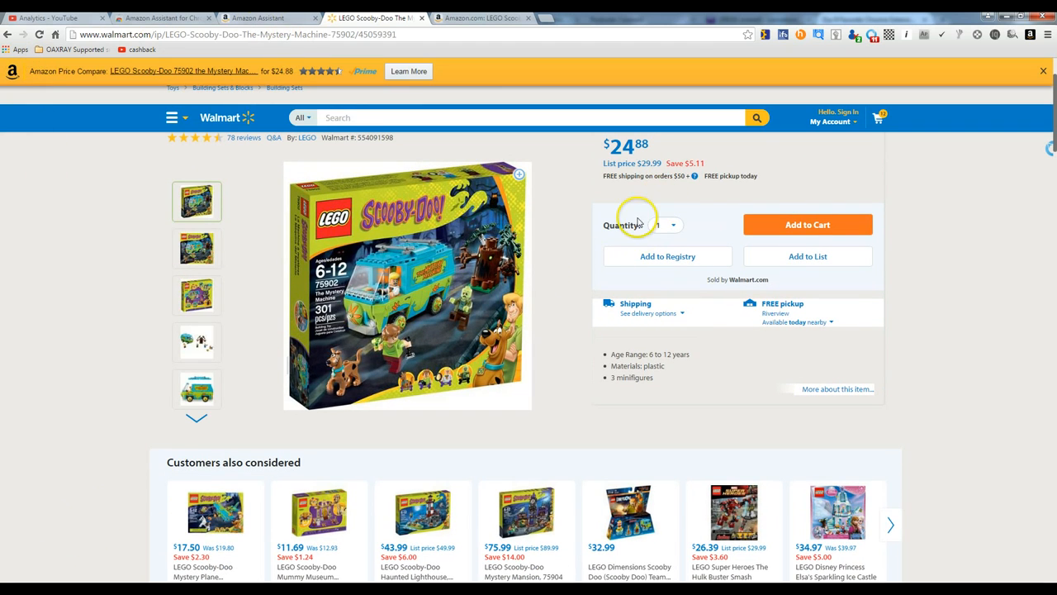
pyautogui.moveTo(599, 183)
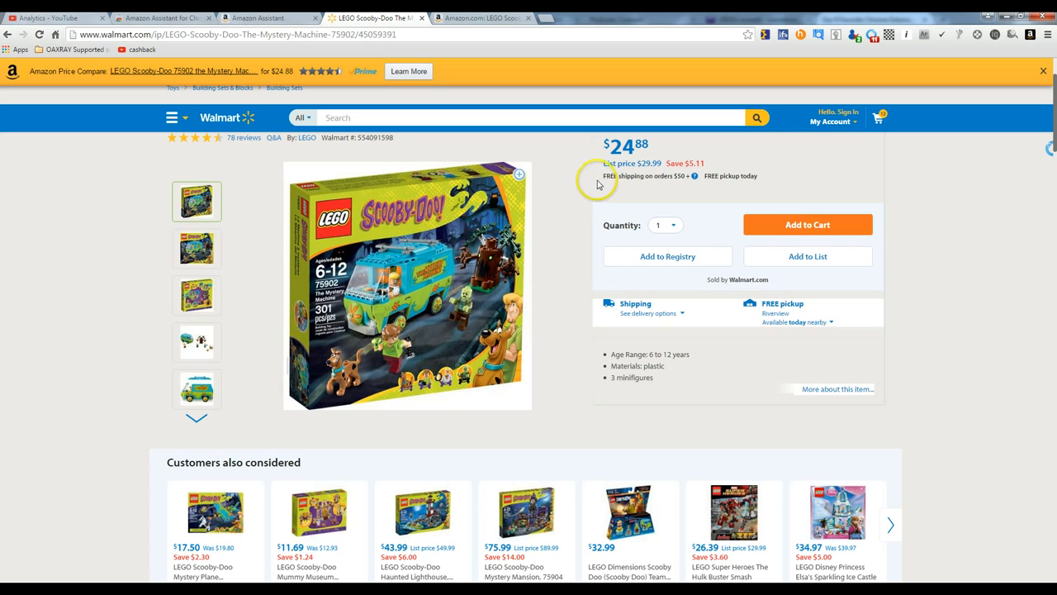
pyautogui.moveTo(122, 99)
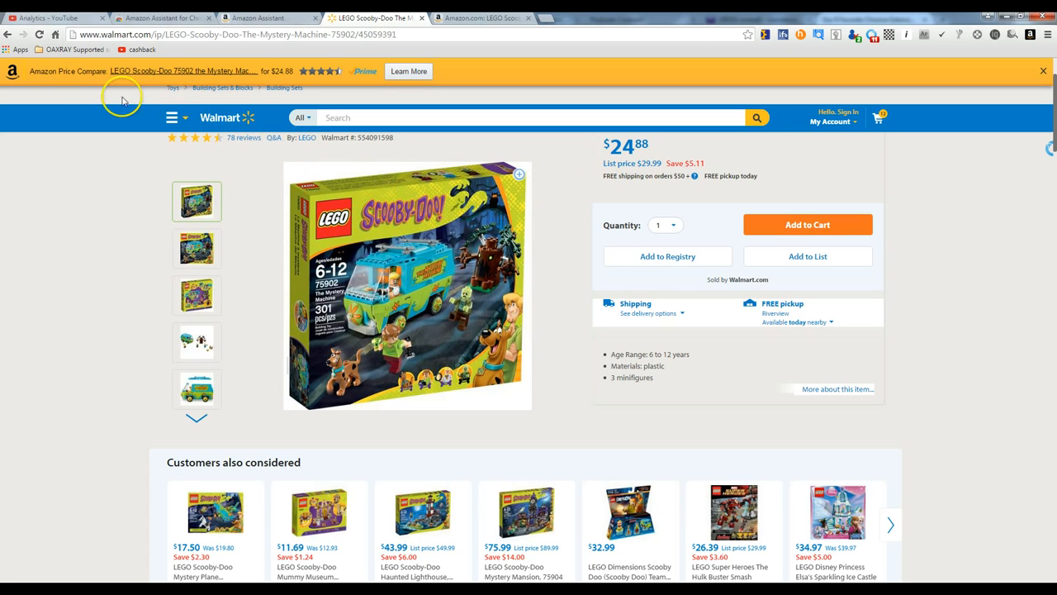
pyautogui.moveTo(442, 58)
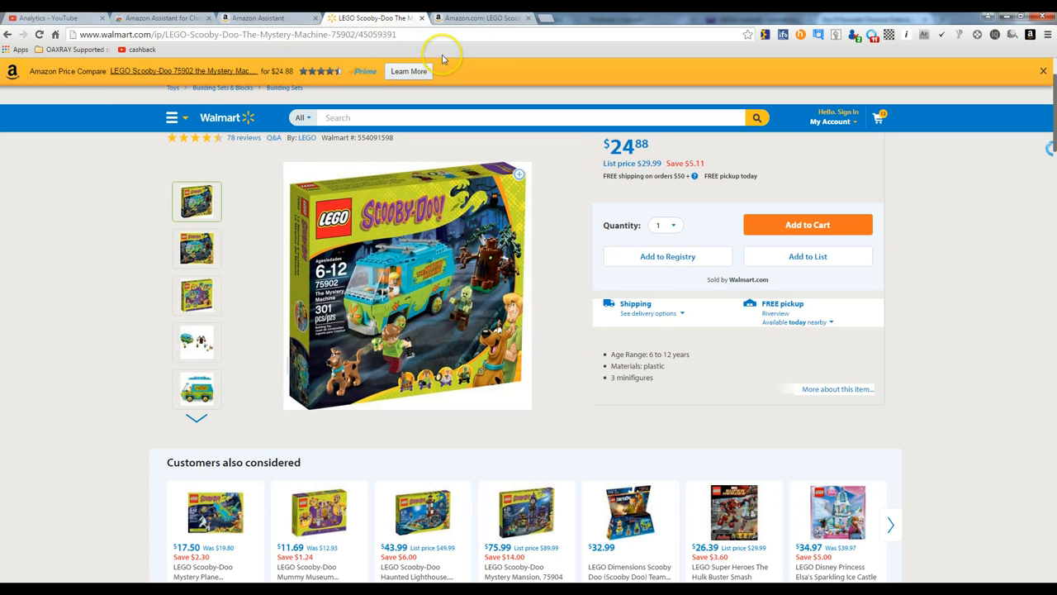
pyautogui.moveTo(488, 57)
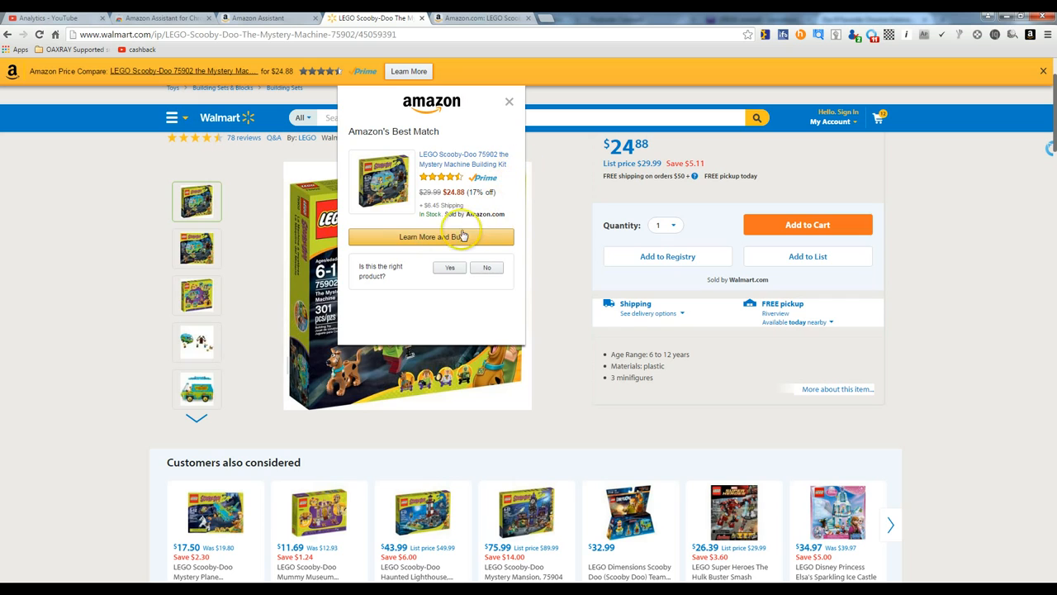
pyautogui.moveTo(459, 159)
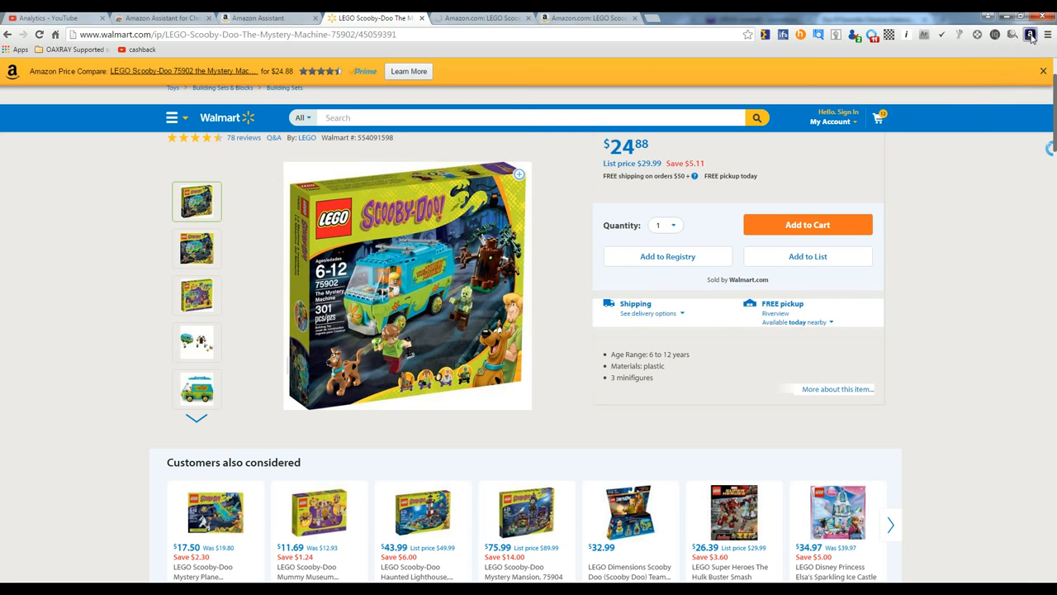
# Step: Open the Amazon Assistant panel on its Your Lists tab
pyautogui.click(1031, 35)
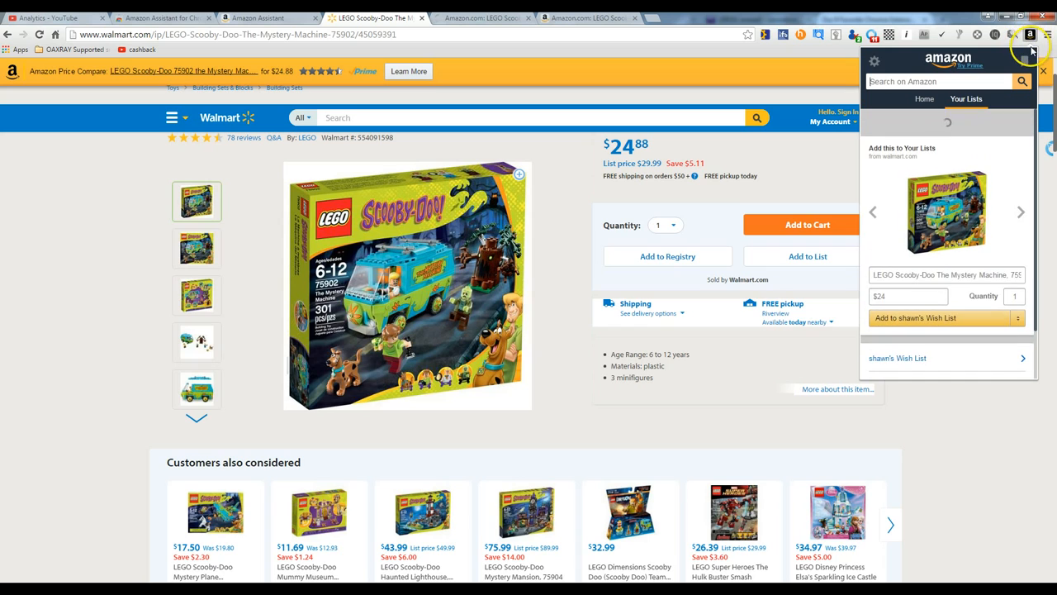
pyautogui.click(924, 99)
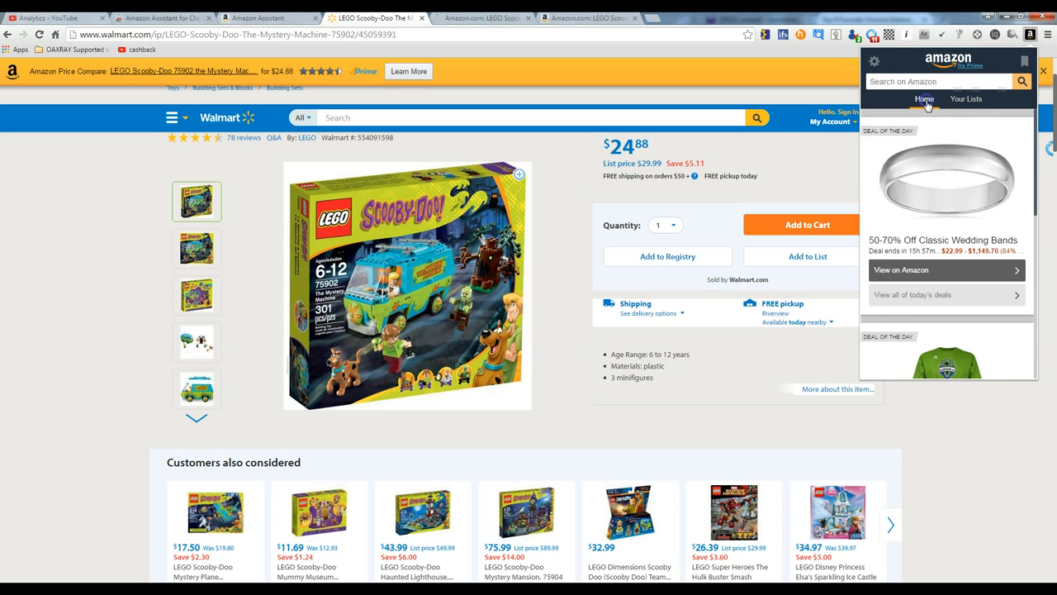
pyautogui.click(966, 98)
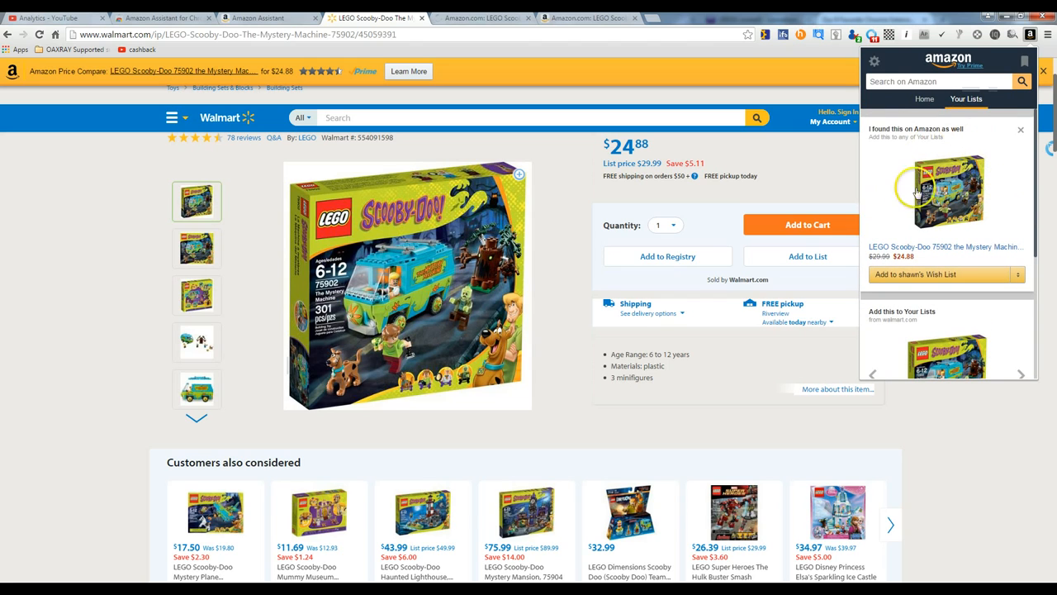
pyautogui.moveTo(942, 274)
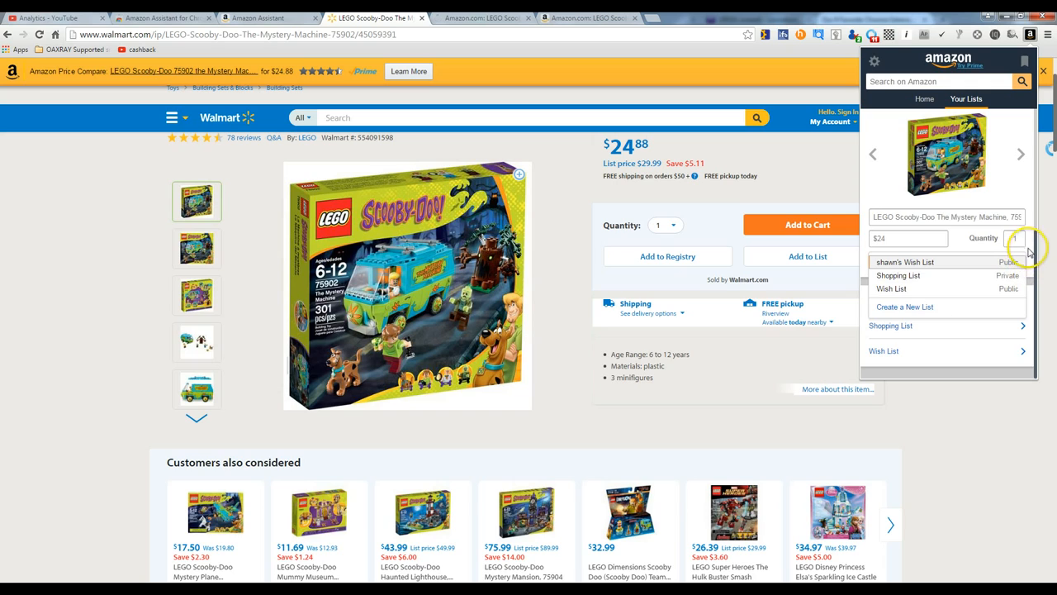
# Step: Add the LEGO Scooby-Doo Mystery Machine to shawn's Wish List
pyautogui.click(904, 262)
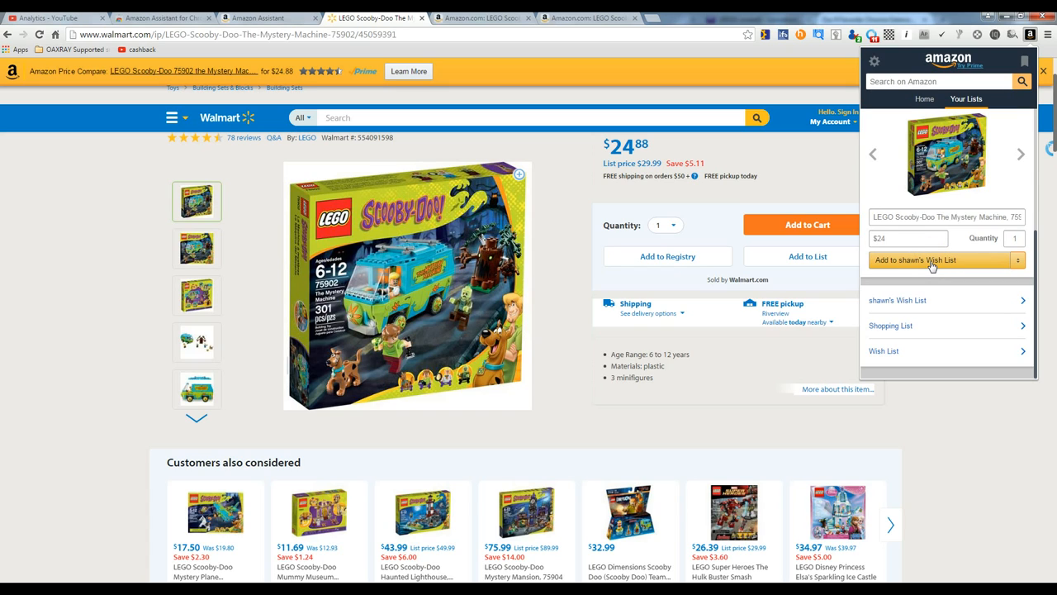
pyautogui.click(942, 259)
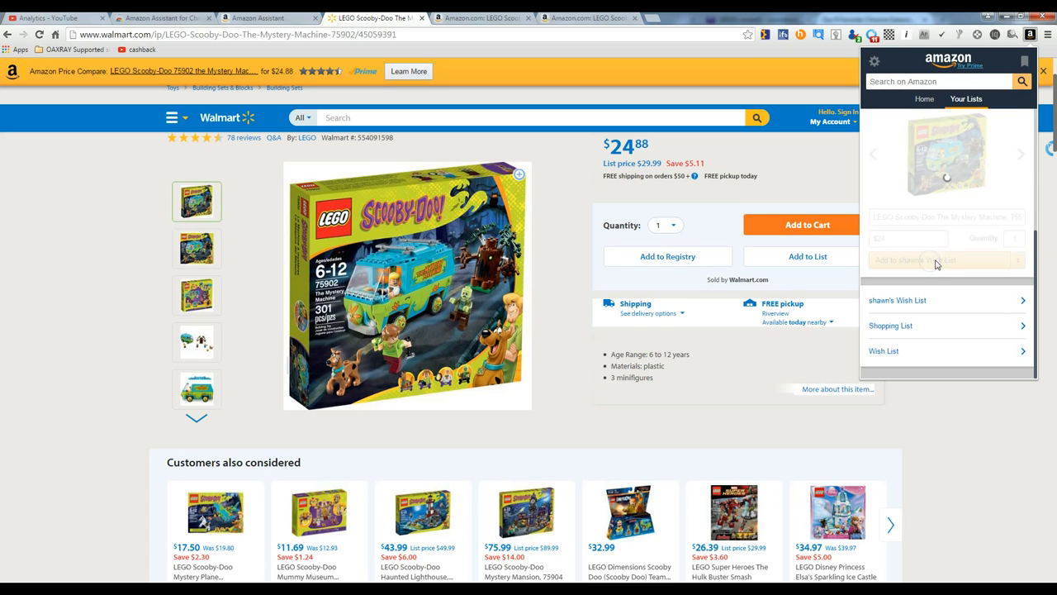
pyautogui.click(946, 260)
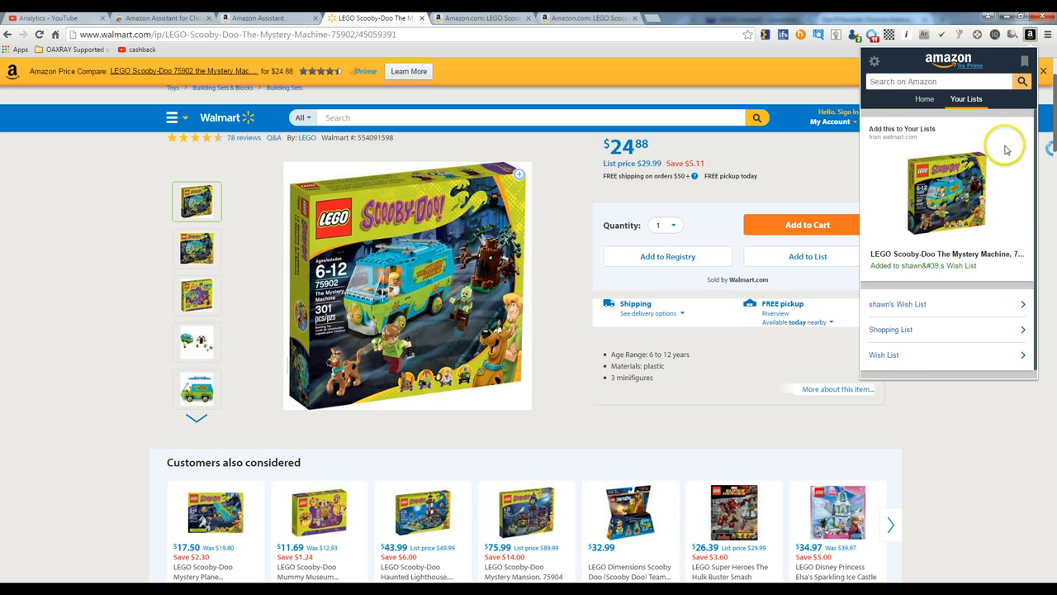
pyautogui.moveTo(1000, 148)
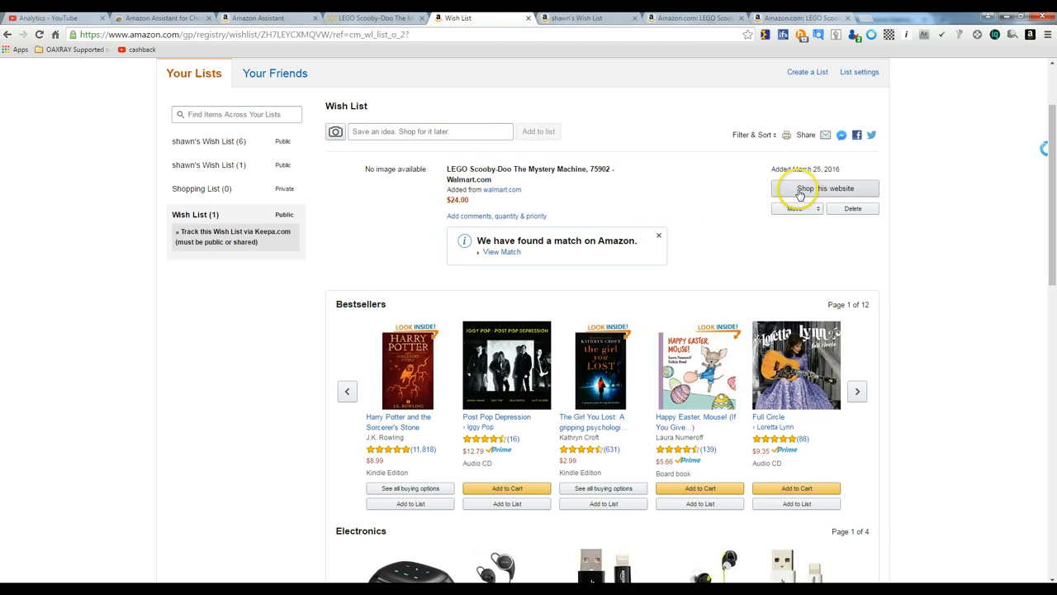
# Step: Open the Walmart LEGO Mystery Machine page from its Wish List entry
pyautogui.click(826, 188)
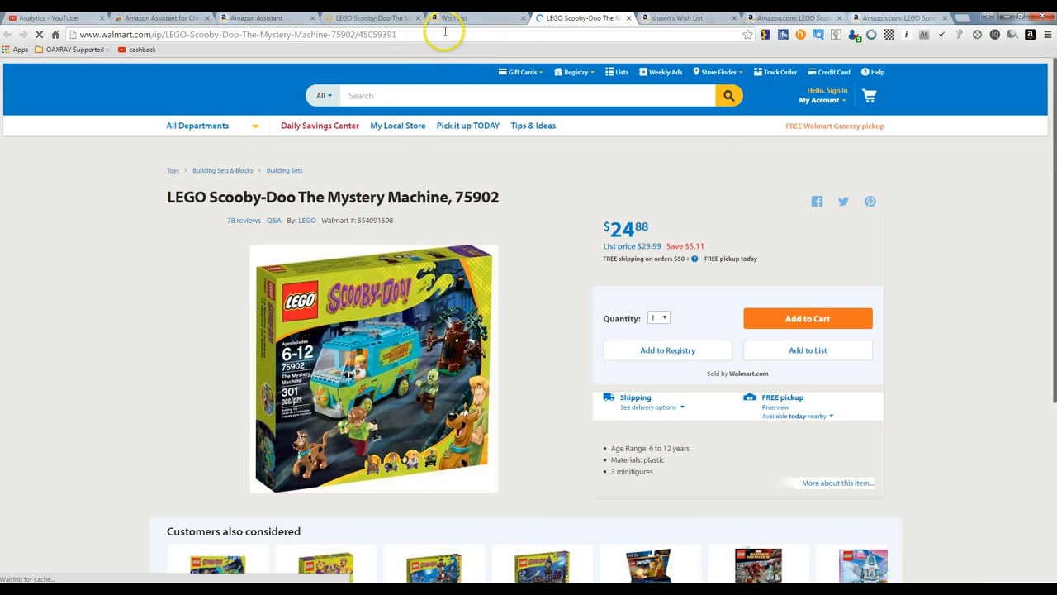
pyautogui.click(471, 18)
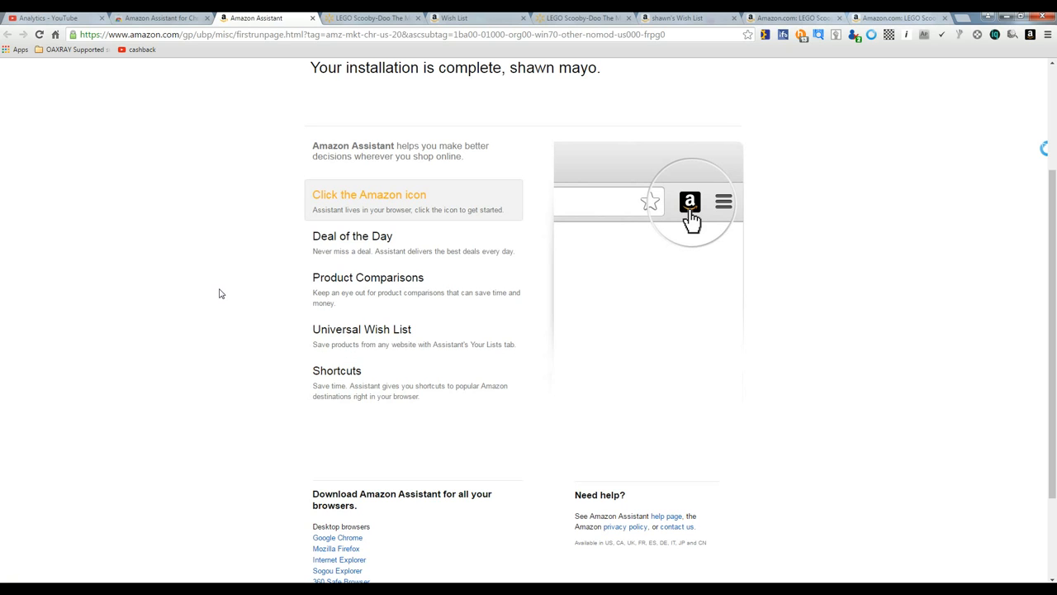
pyautogui.moveTo(185, 420)
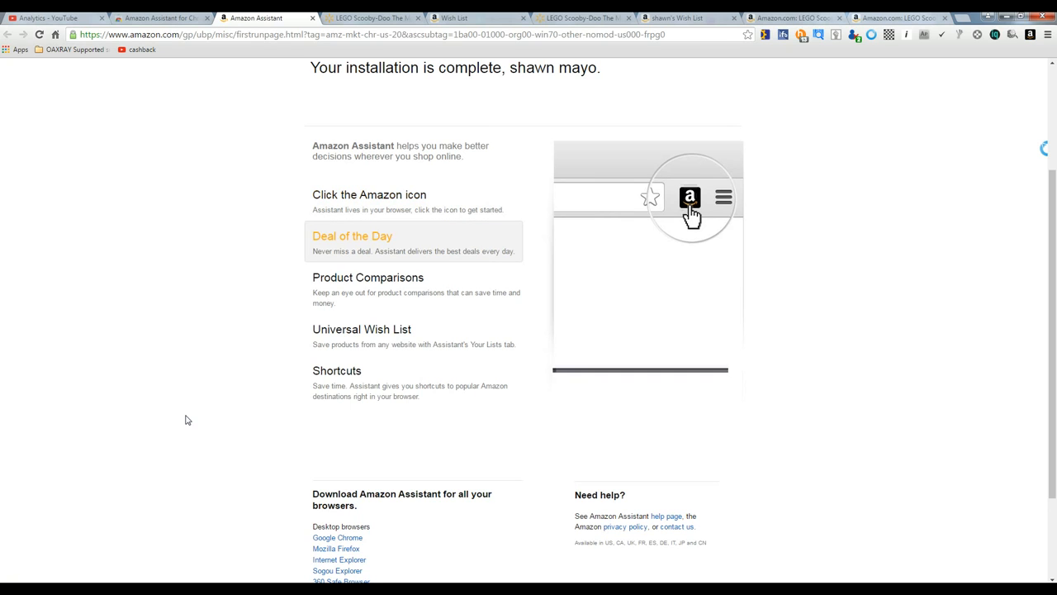
pyautogui.click(690, 196)
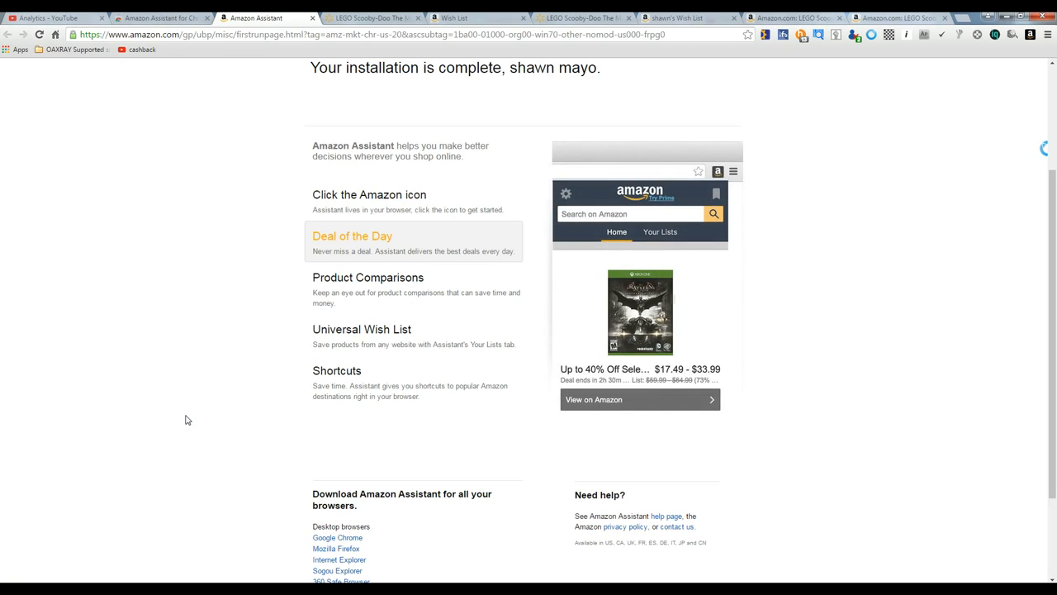
pyautogui.click(367, 277)
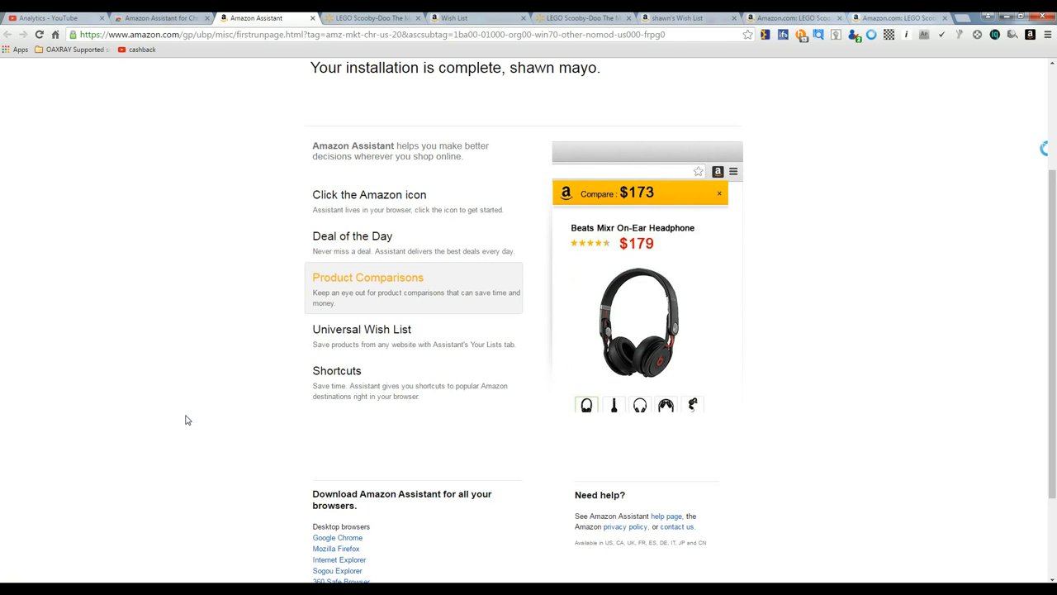
pyautogui.click(362, 329)
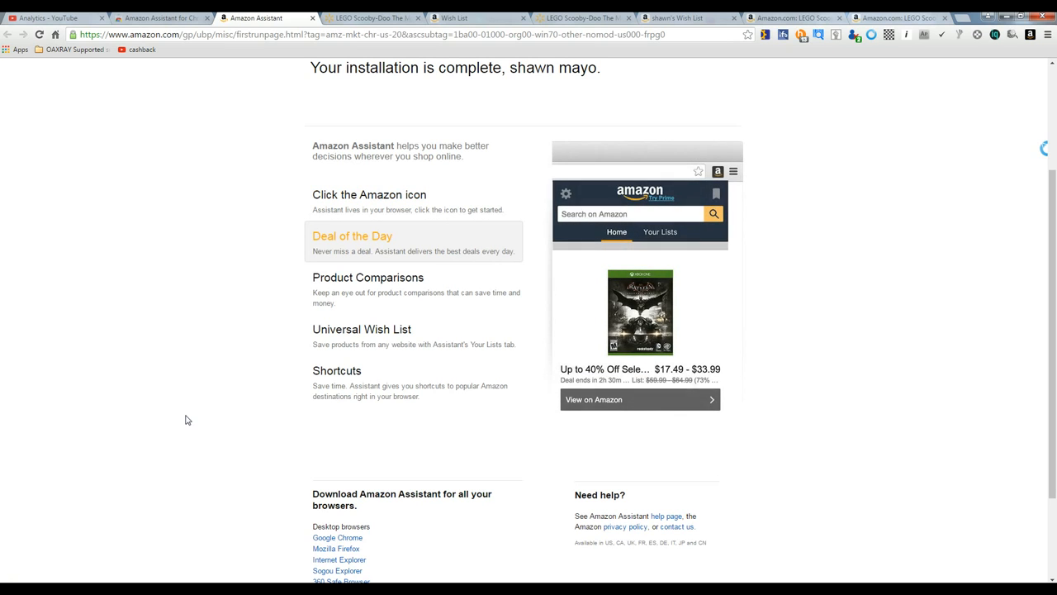
pyautogui.click(368, 276)
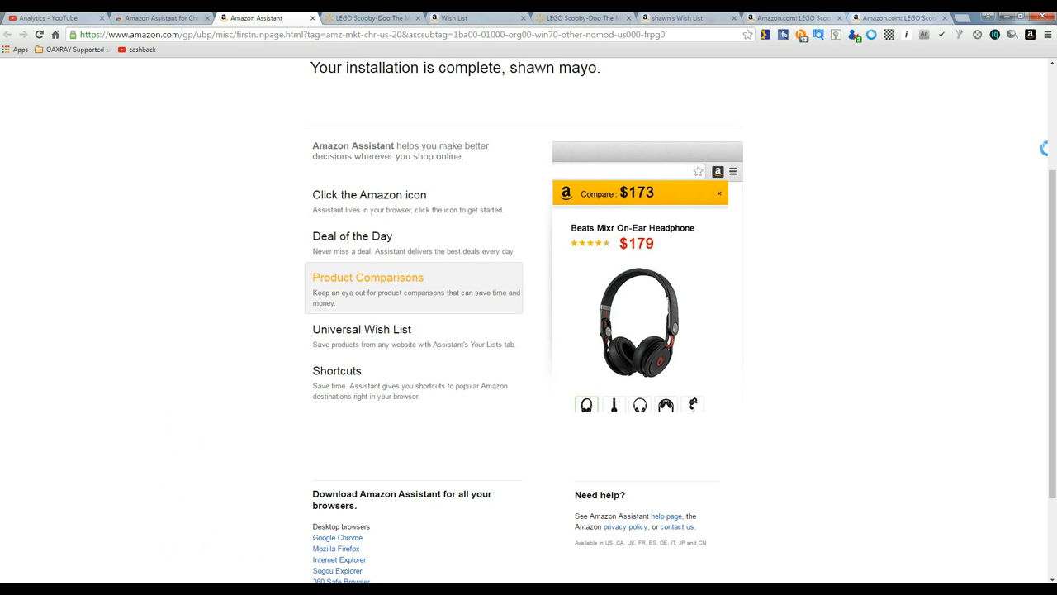